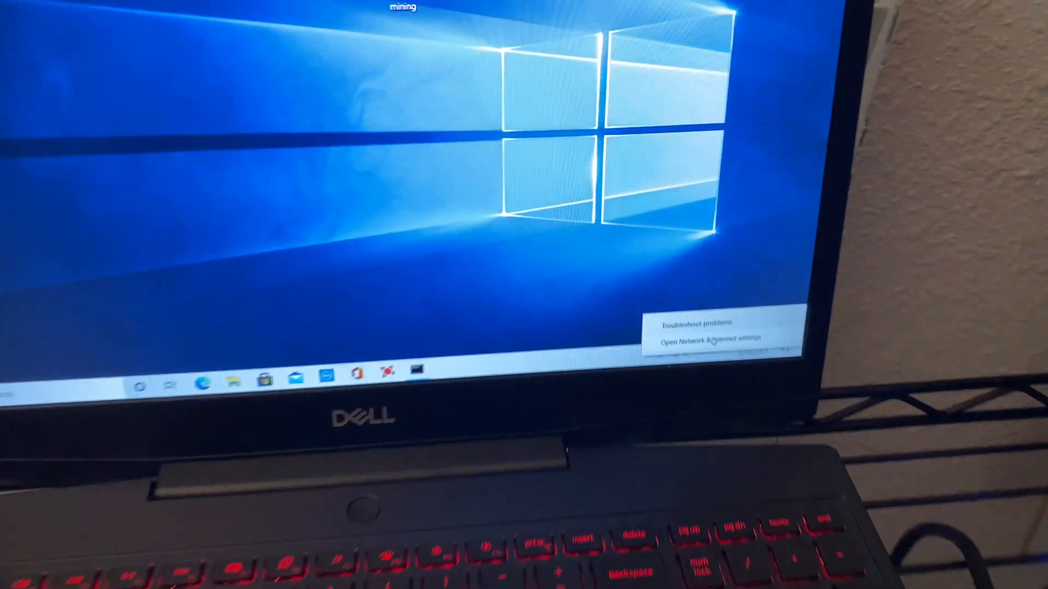
- Go from Network & Internet settings to the Network Connections adapter list
left_click(697, 339)
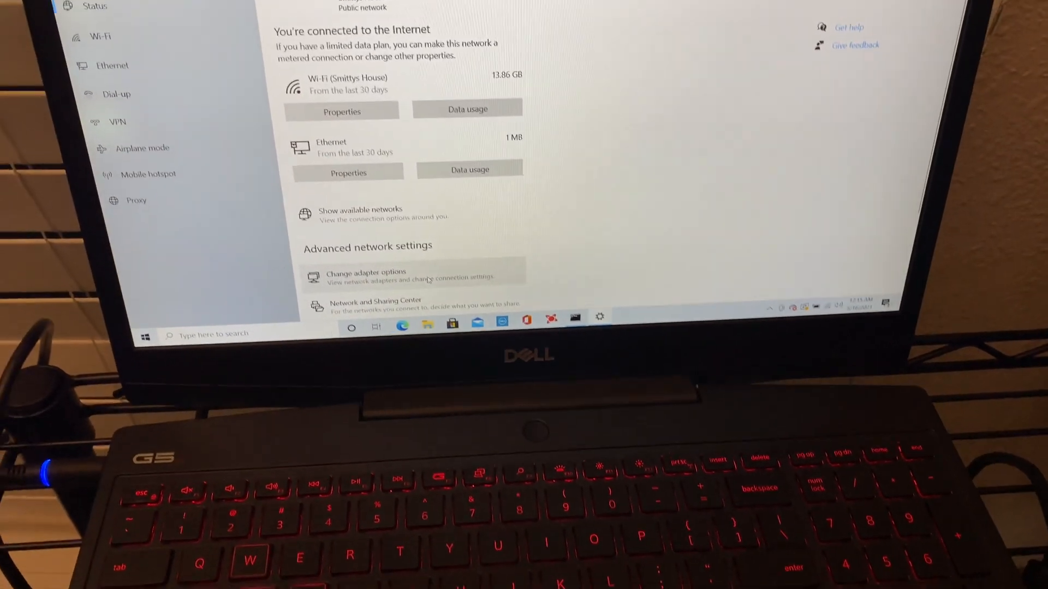
left_click(366, 272)
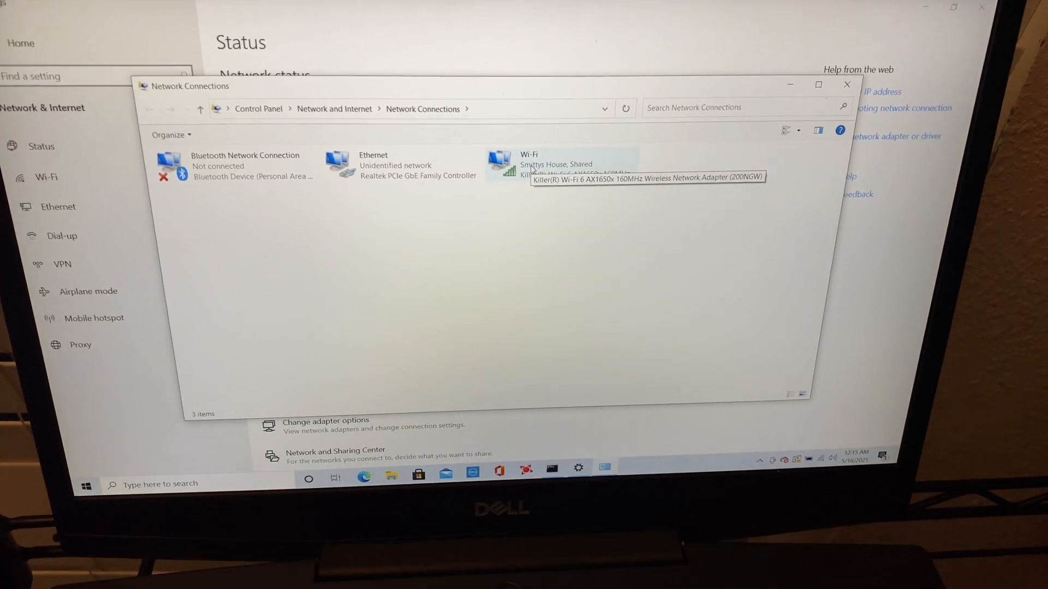
- In Wi-Fi properties, allow other network users to share its internet connection, then confirm
right_click(535, 164)
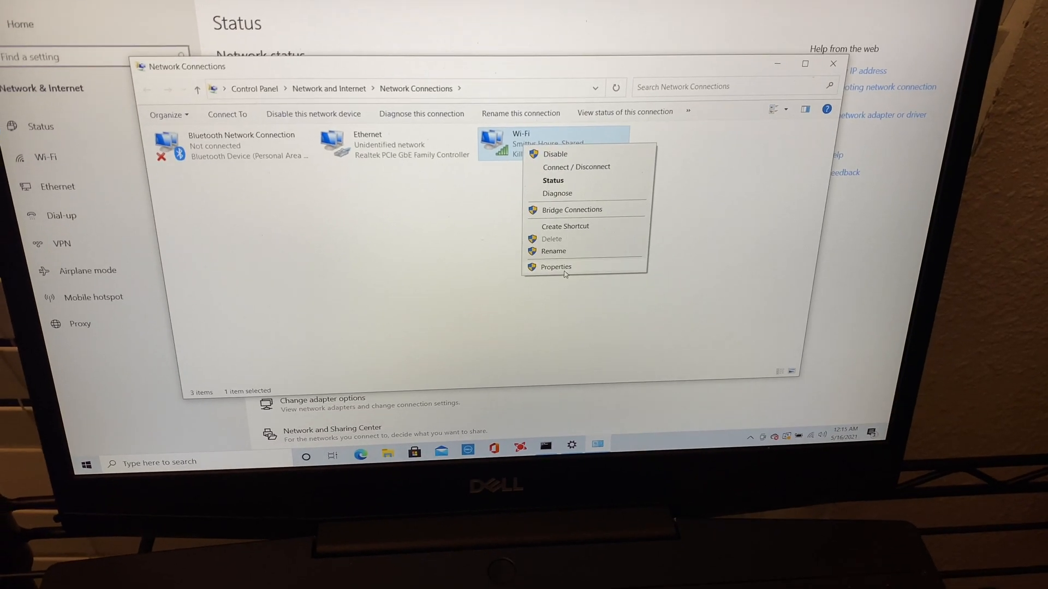
left_click(554, 267)
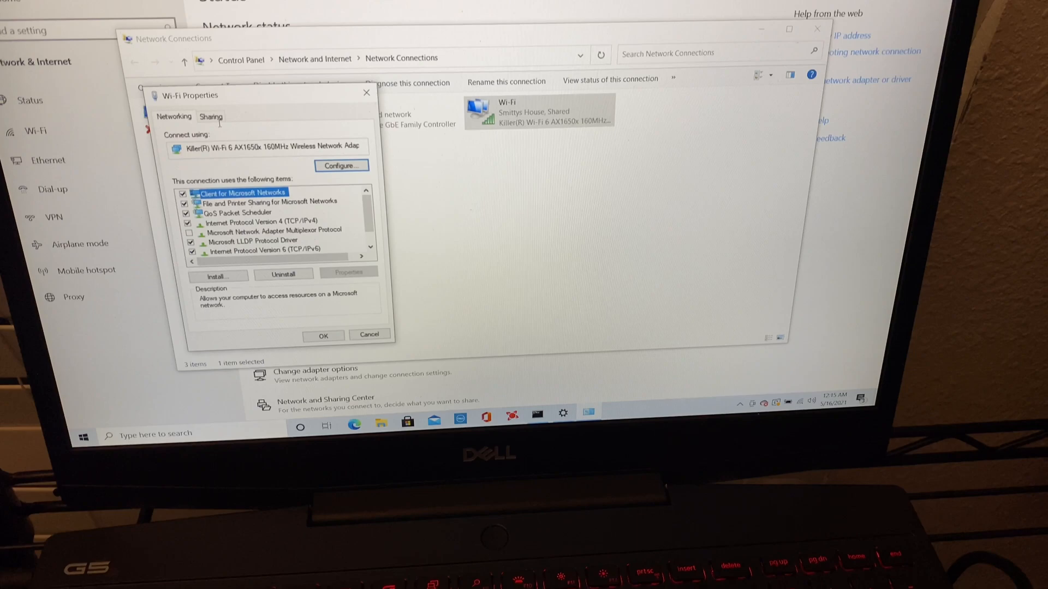
left_click(211, 116)
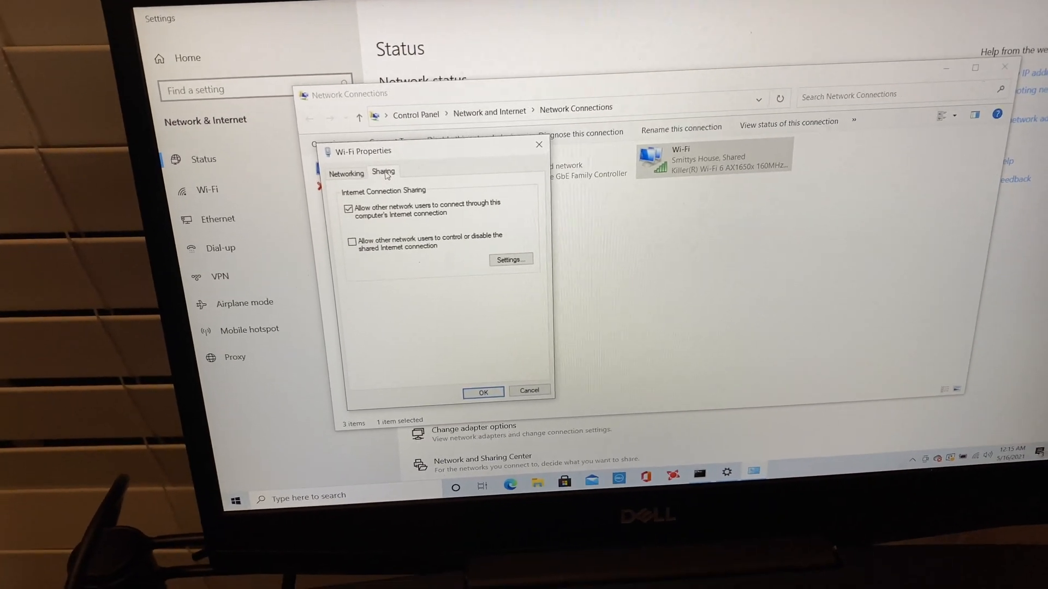
left_click(483, 393)
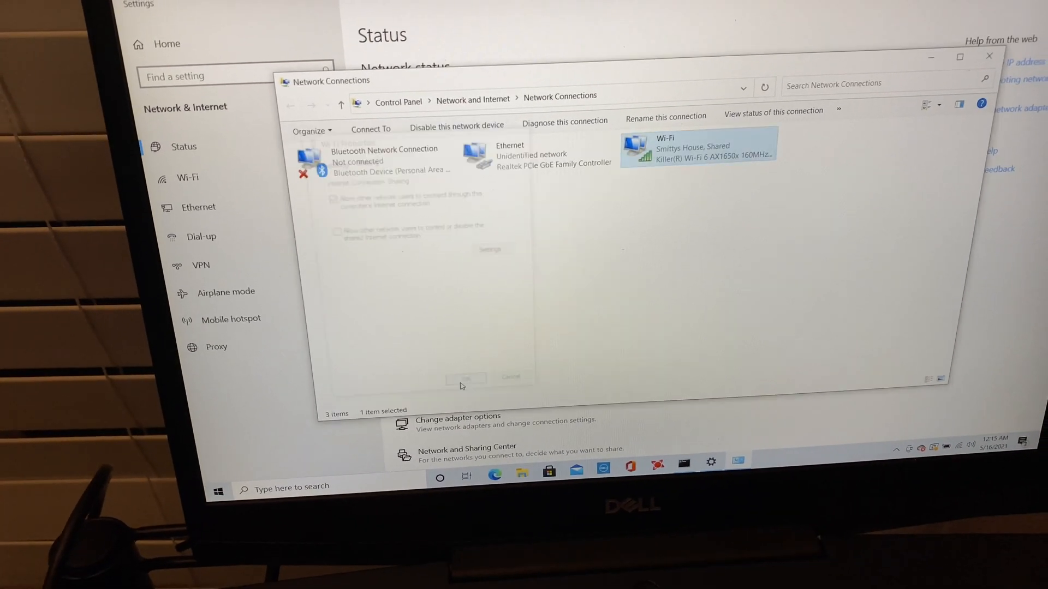